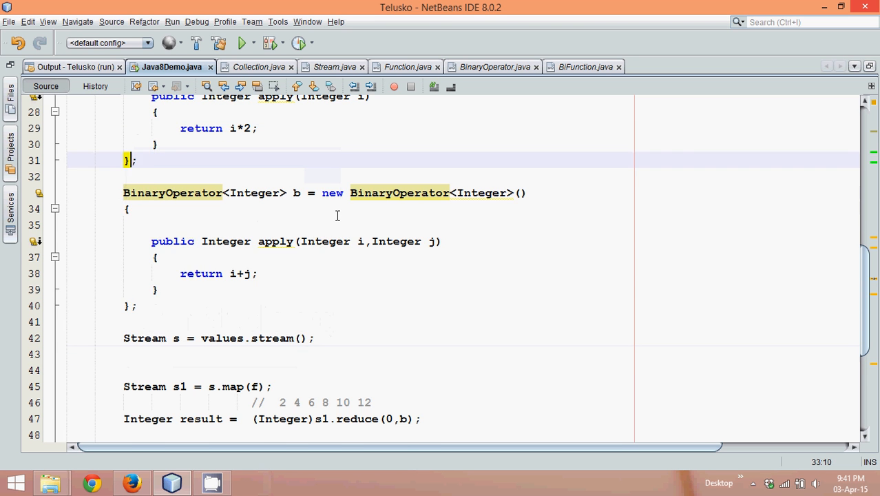
Cut the whole anonymous Function f declaration out of the code.
scroll("up", 3)
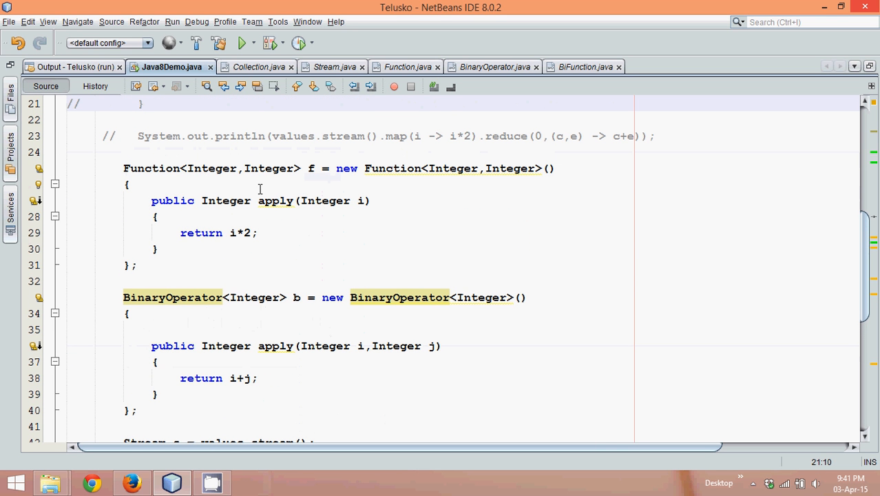
left_click(314, 169)
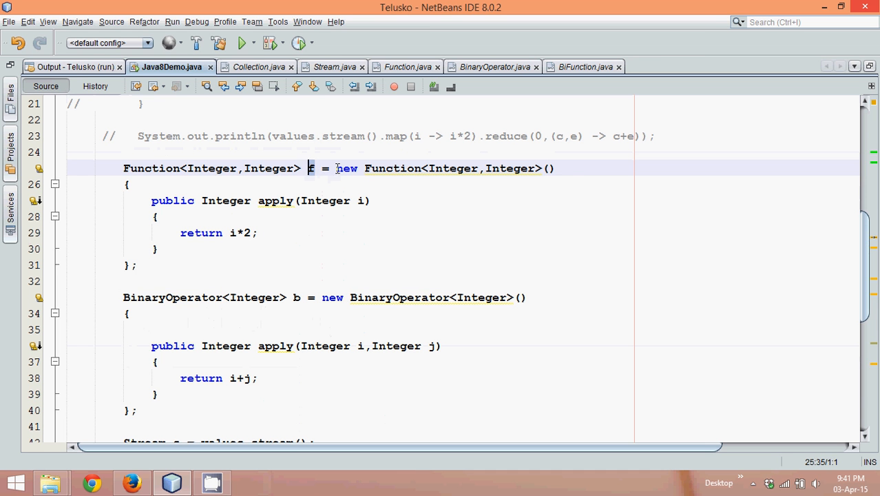
left_click_drag(308, 168, 146, 265)
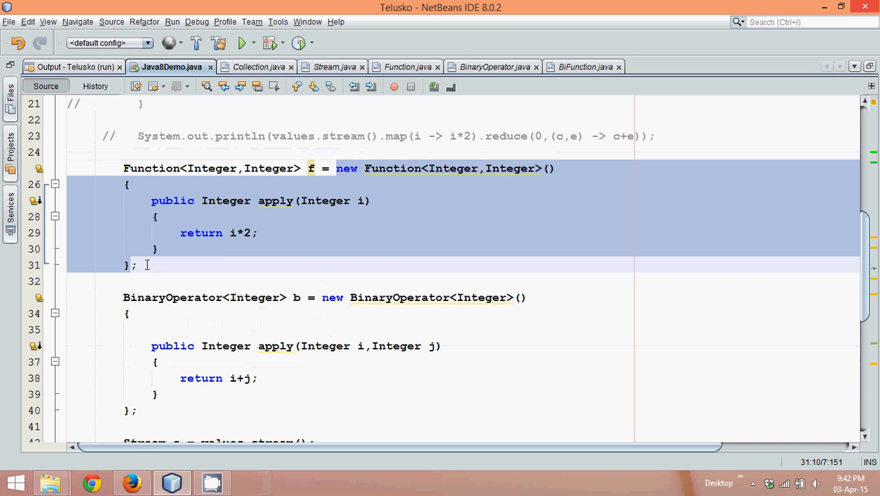
key("Delete")
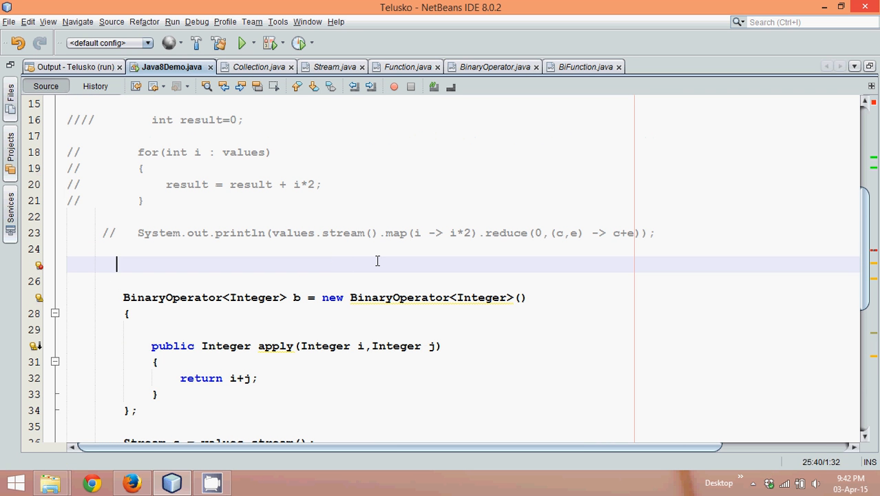
Replace the f argument inside s.map(f) with the pasted anonymous Function class.
scroll("down", 3)
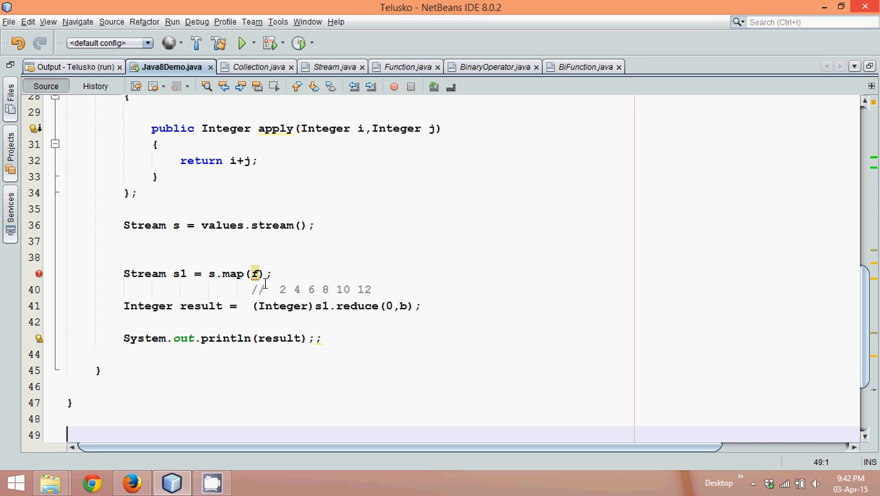
double_click(256, 272)
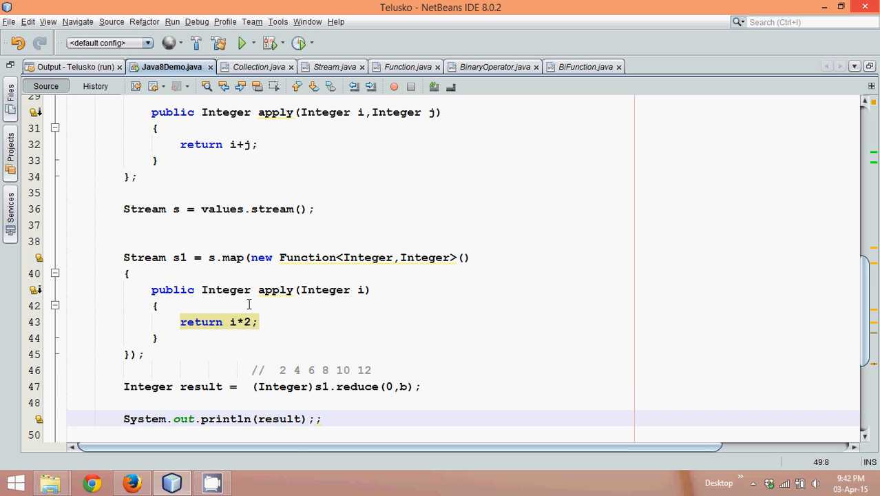
Cut the anonymous BinaryOperator class and delete the leftover b declaration line.
scroll("up", 3)
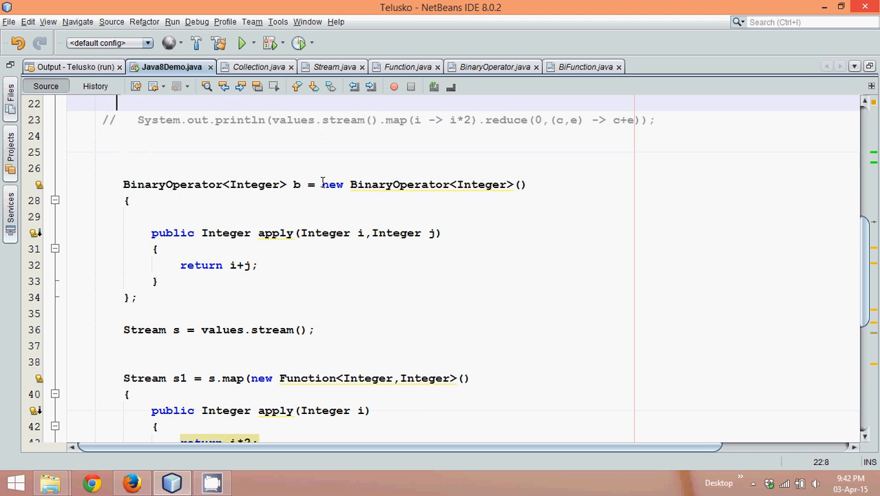
left_click_drag(321, 185, 136, 297)
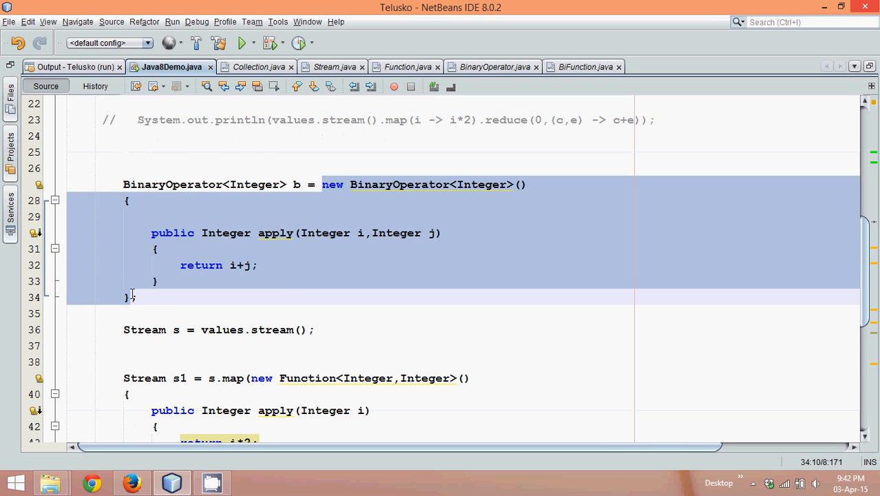
key("Delete")
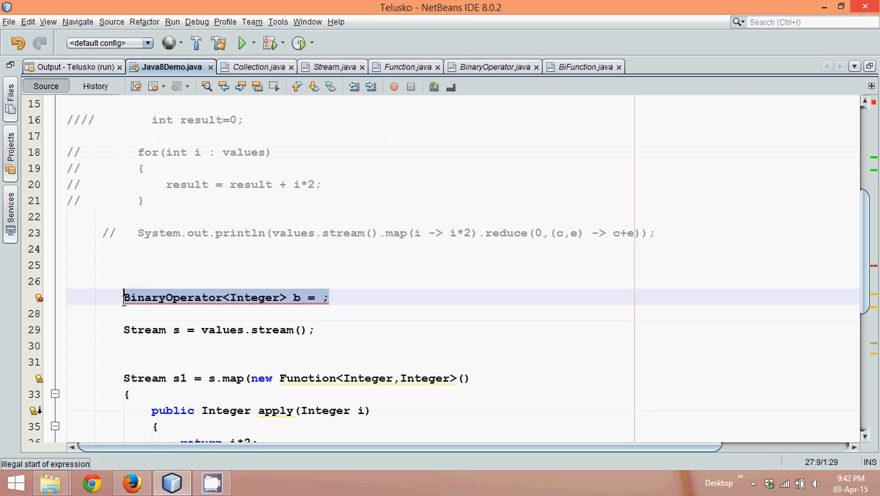
key("Delete")
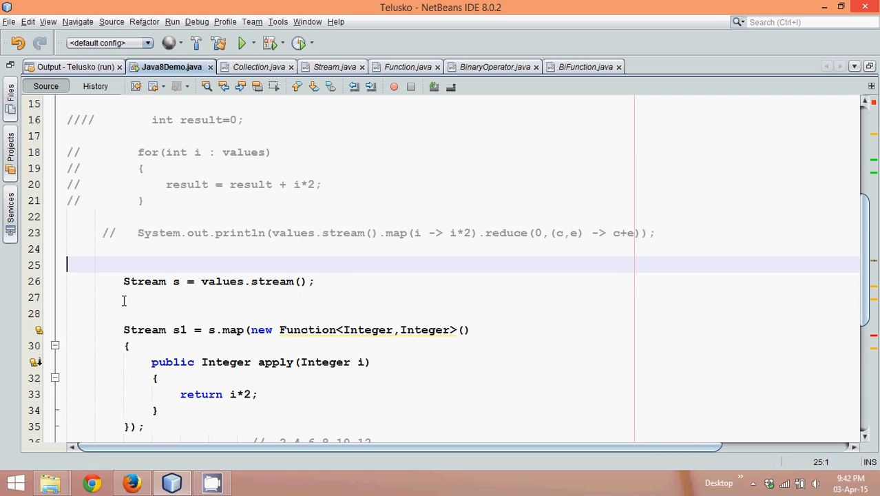
Paste the anonymous BinaryOperator as the second argument of the reduce call.
scroll("down", 3)
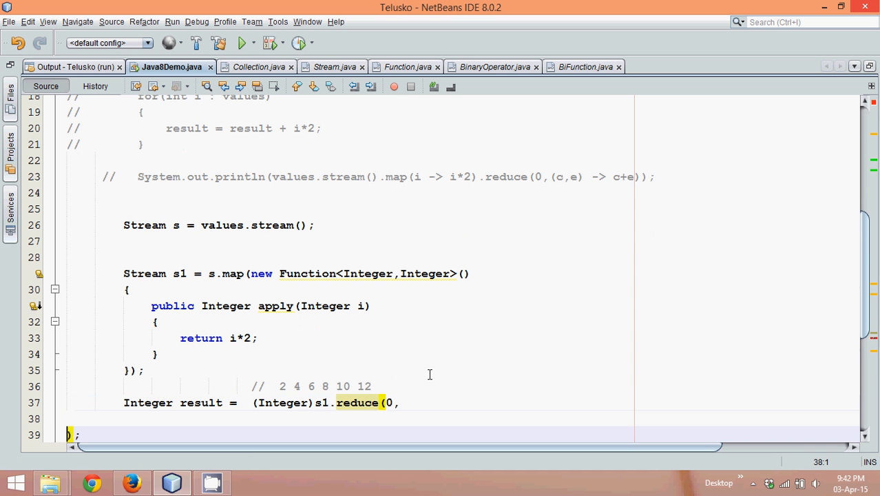
type("b)")
type("return i+j;")
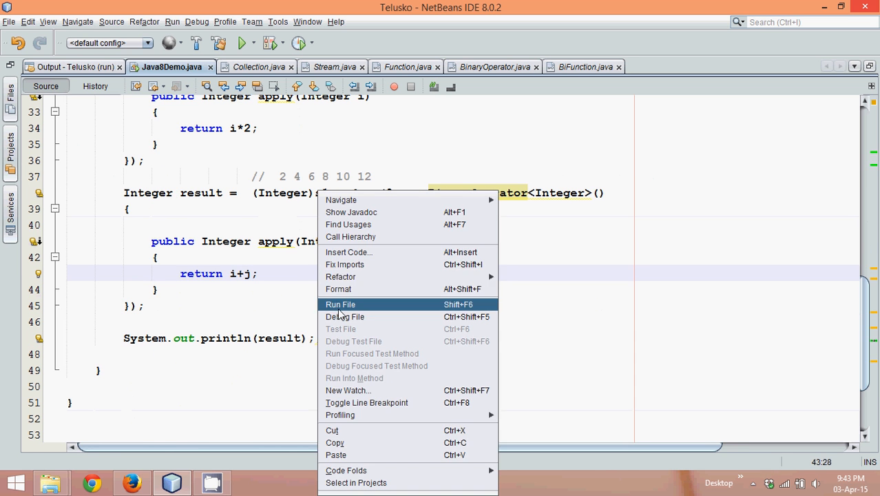
Run Java8Demo and confirm the Output window prints 42 with a successful build.
left_click(340, 304)
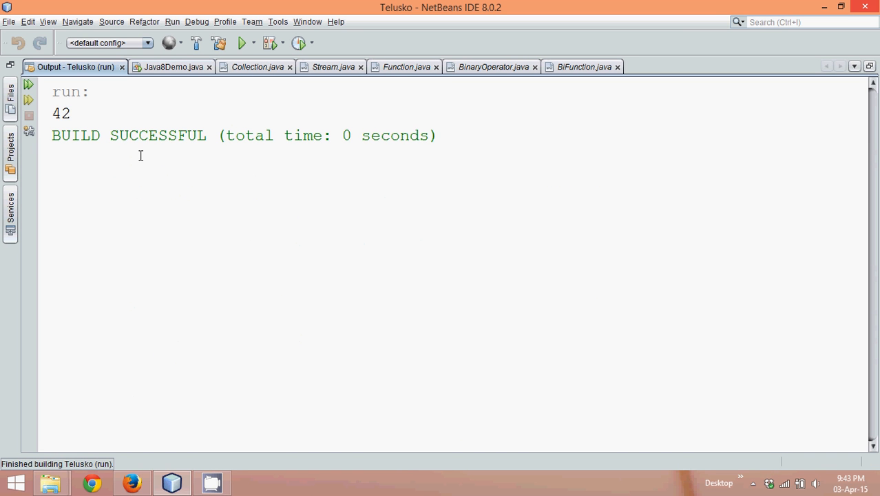
left_click(299, 43)
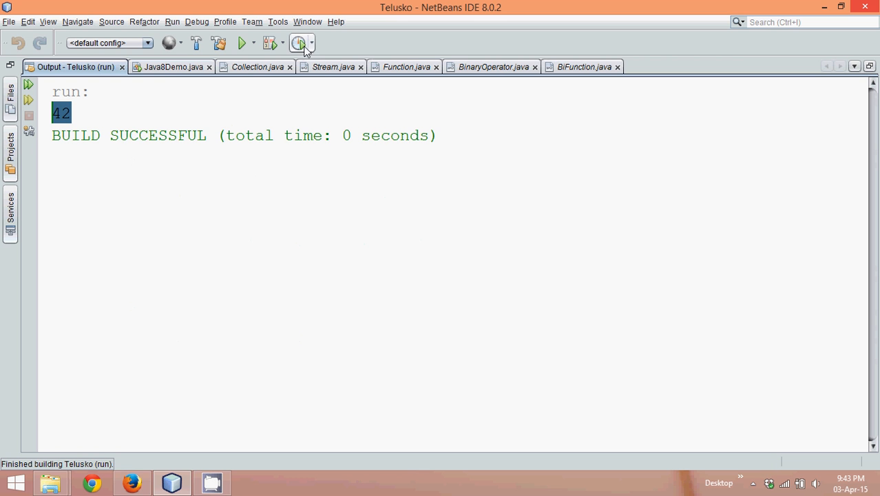
mouse_move(290, 66)
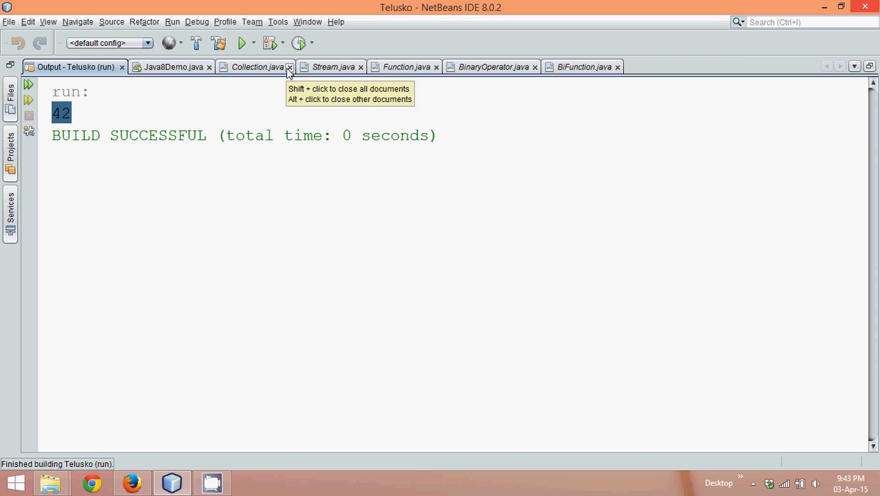
Close the Collection, Stream, Function, BinaryOperator and BiFunction source tabs.
left_click(289, 66)
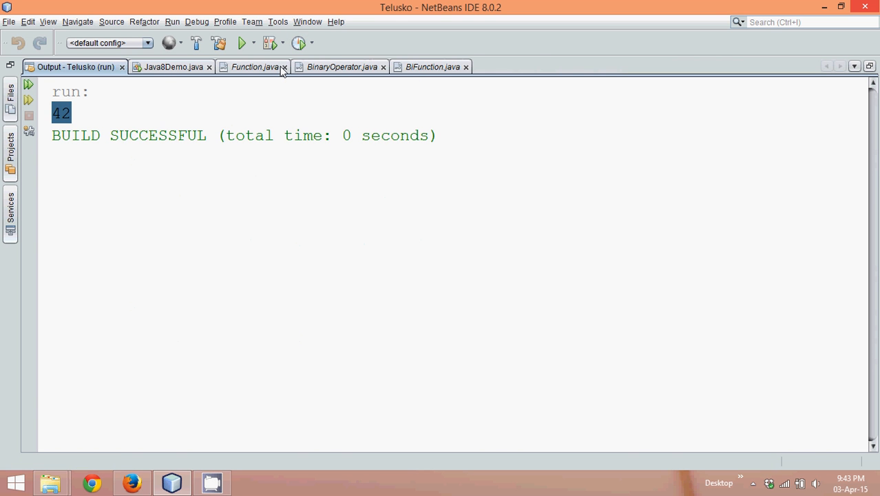
left_click(283, 66)
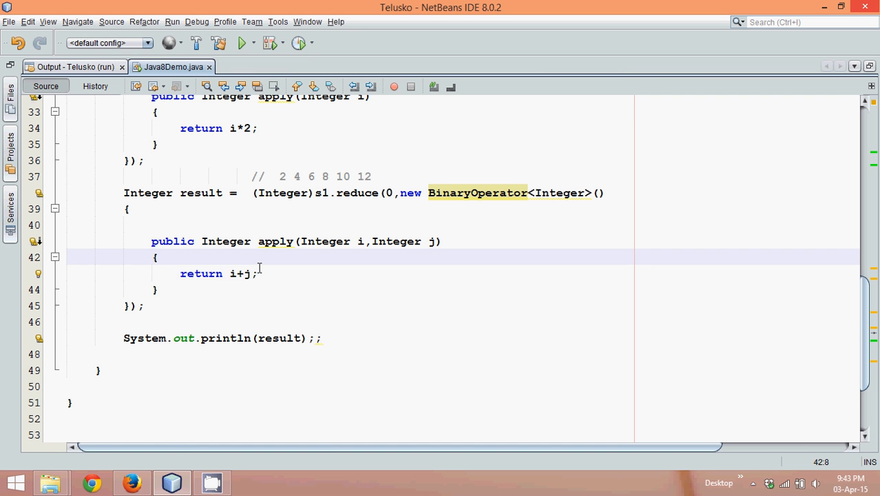
Remove the blank lines between Stream s and Stream s1, then review the reduce call and its anonymous class.
scroll("up", 3)
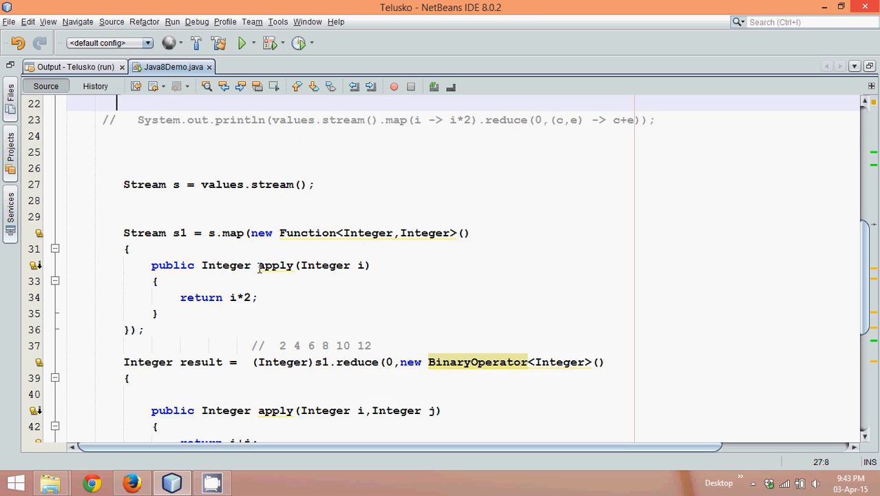
scroll("up", 3)
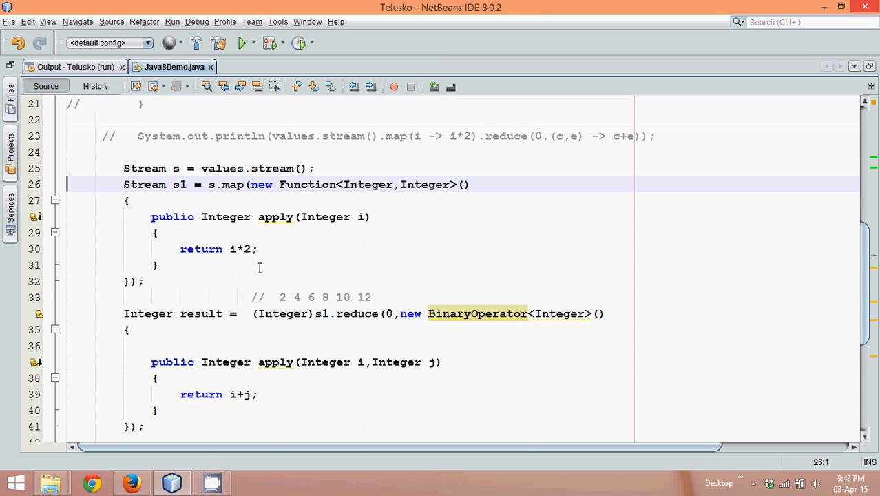
left_click(181, 200)
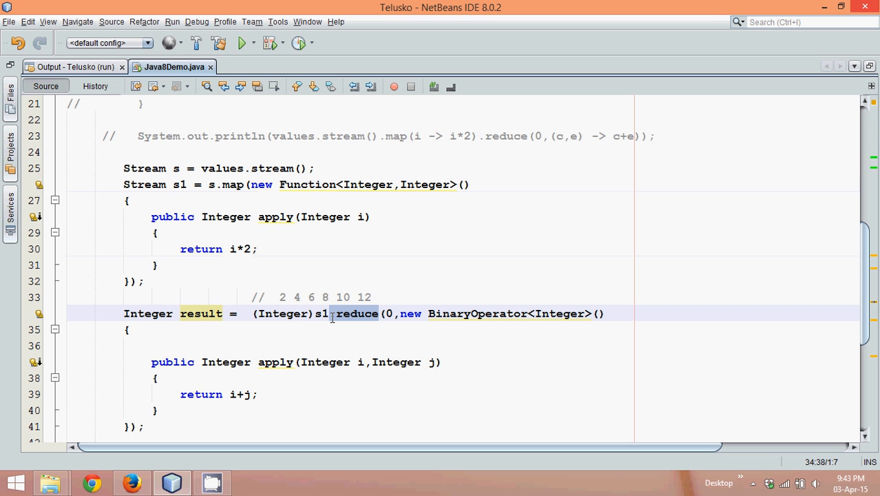
double_click(323, 314)
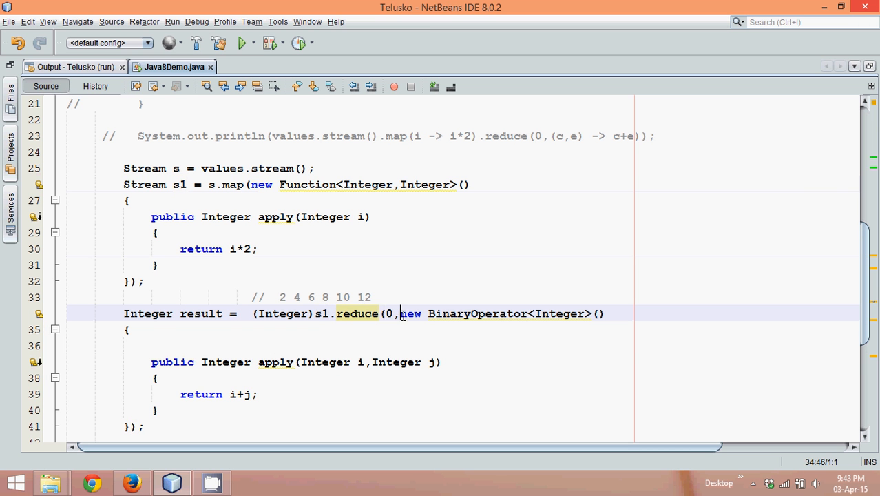
left_click_drag(401, 314, 134, 425)
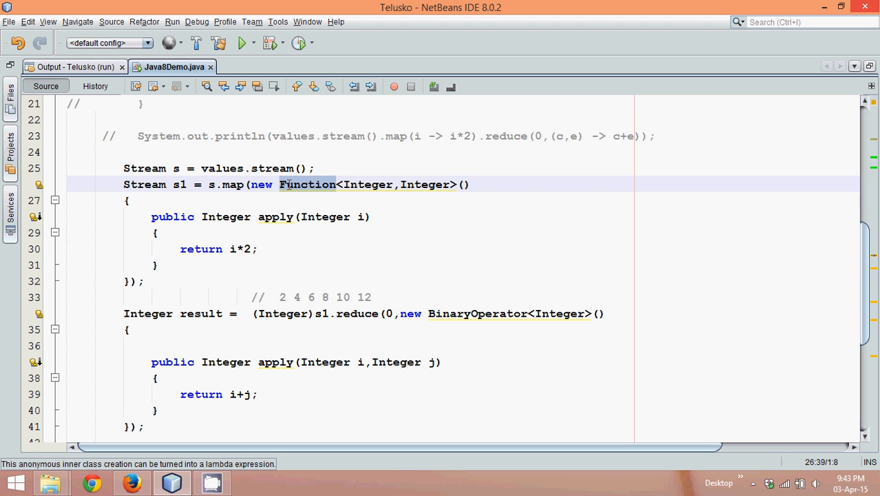
mouse_move(256, 184)
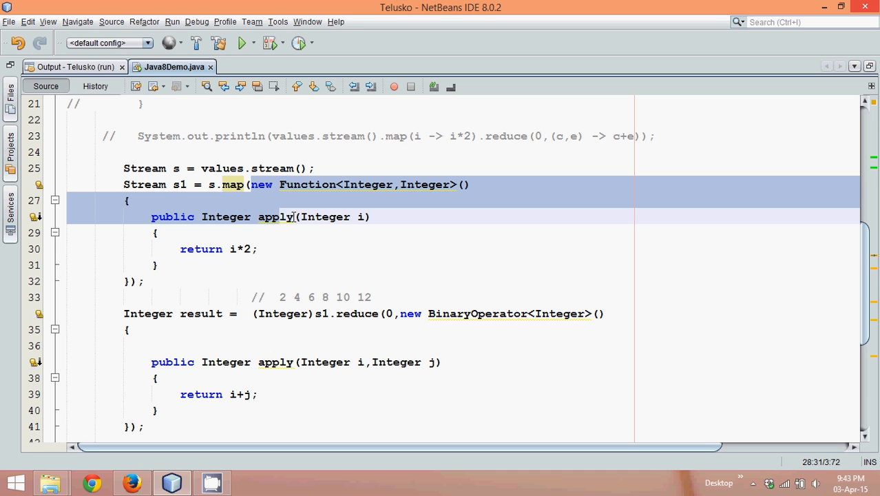
Strip the anonymous Function class header and braces, leaving the lambda arrow form around i*2.
left_click(351, 216)
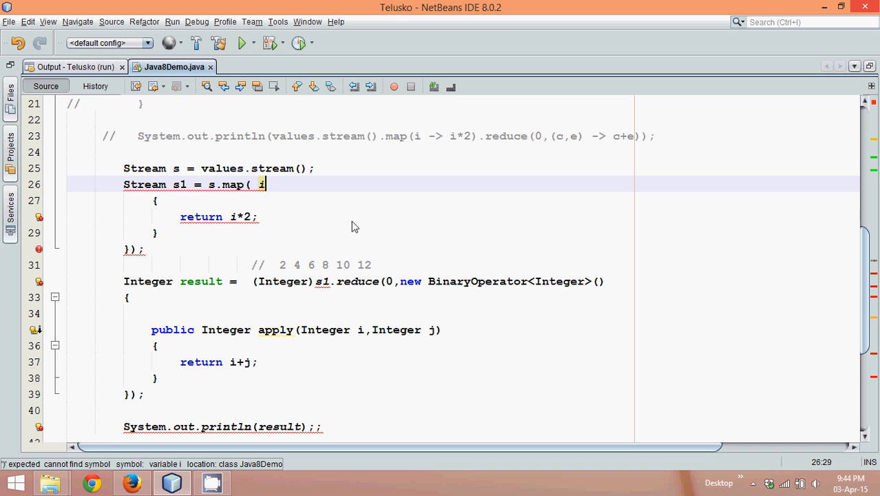
key("BackSpace")
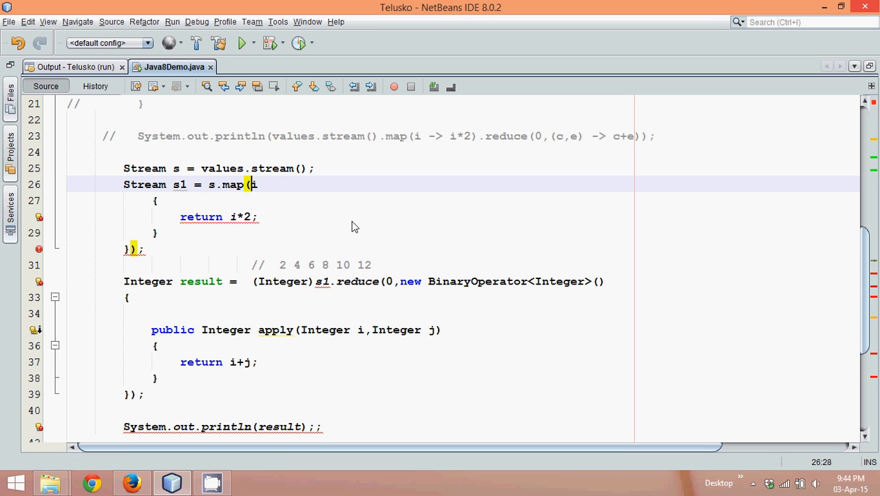
type("(i) -")
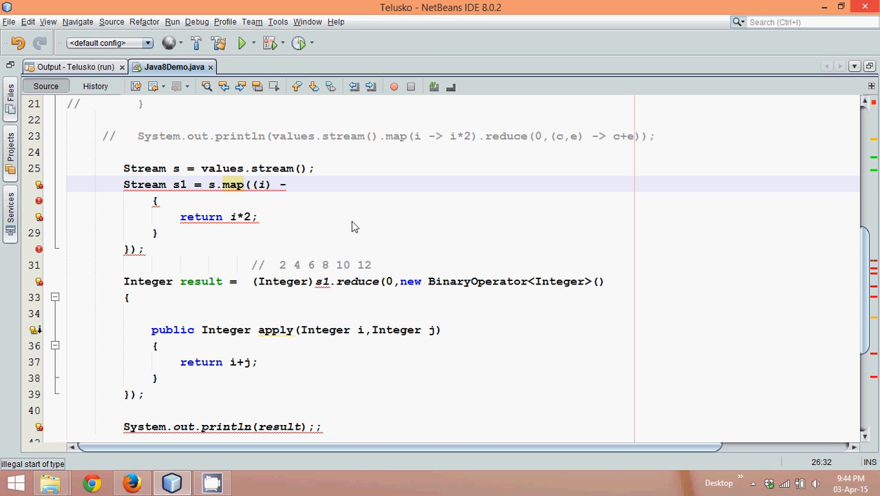
type(">")
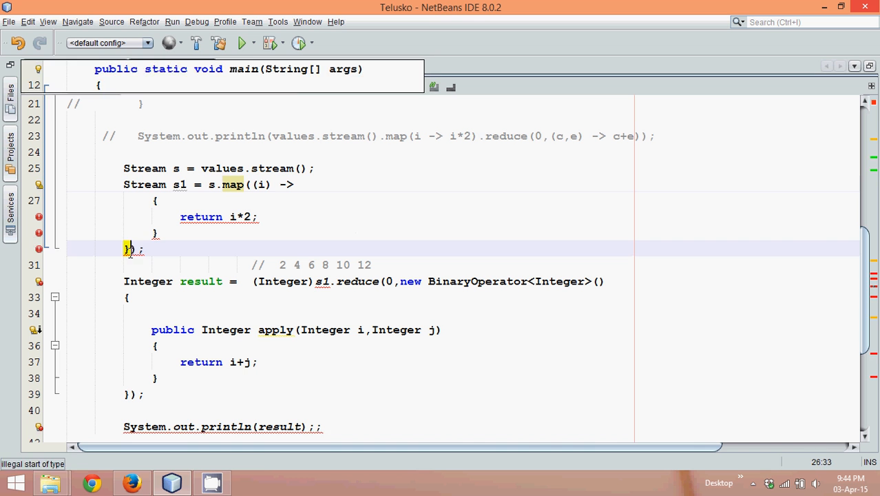
left_click(210, 216)
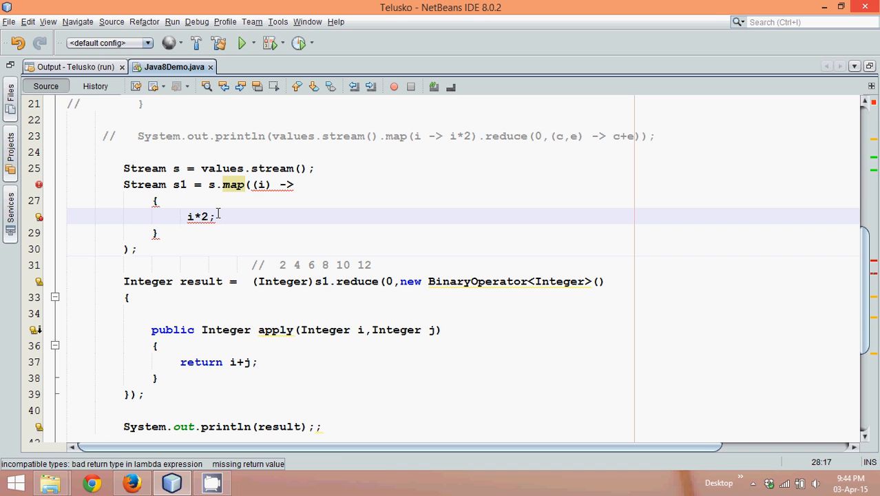
key("Backspace")
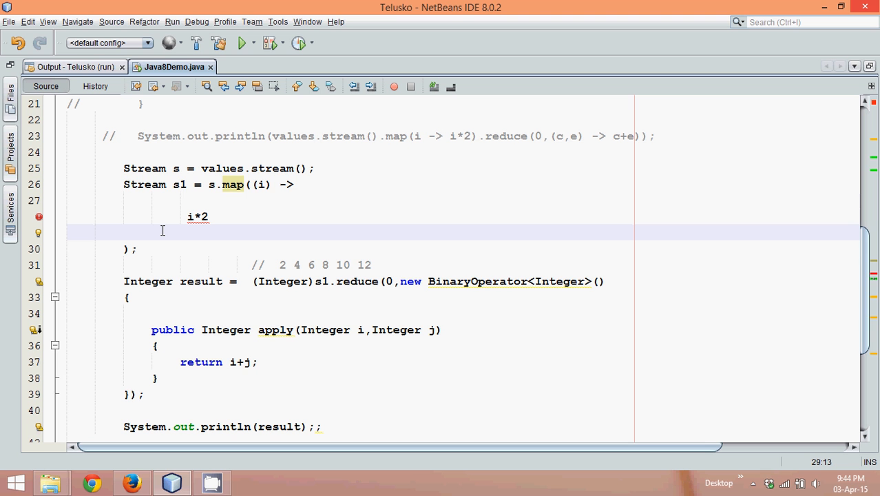
Type both streams as Stream<Integer> and complete the one-line map lambda i -> i*2.
left_click(152, 231)
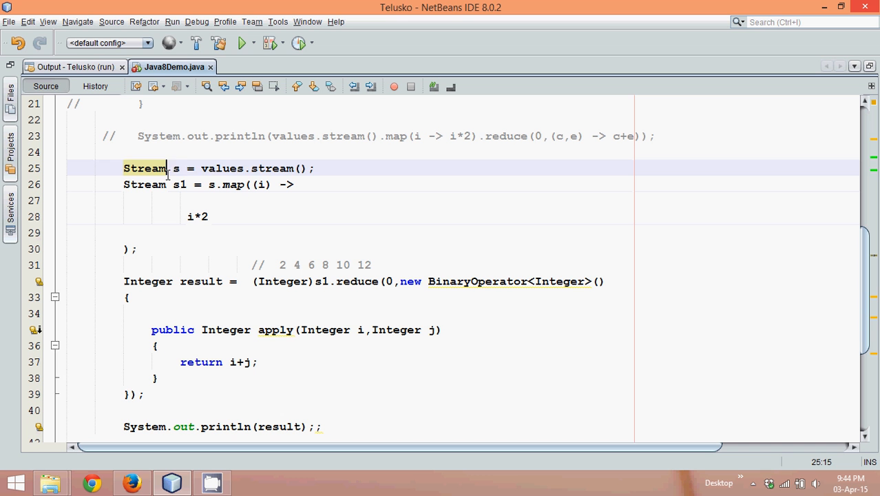
type("<Integer>")
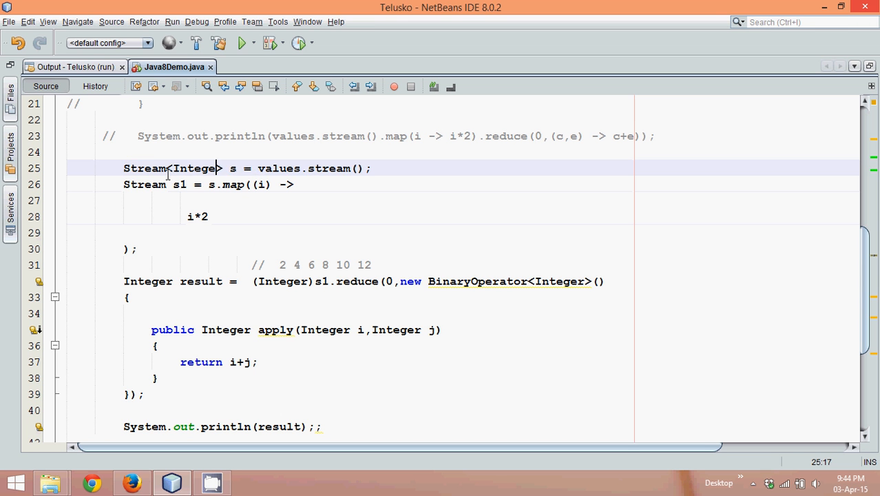
left_click(173, 184)
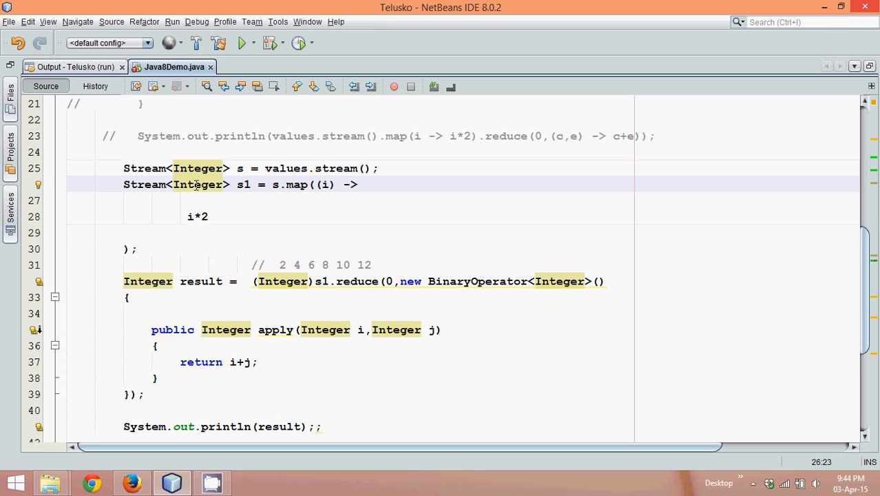
mouse_move(365, 186)
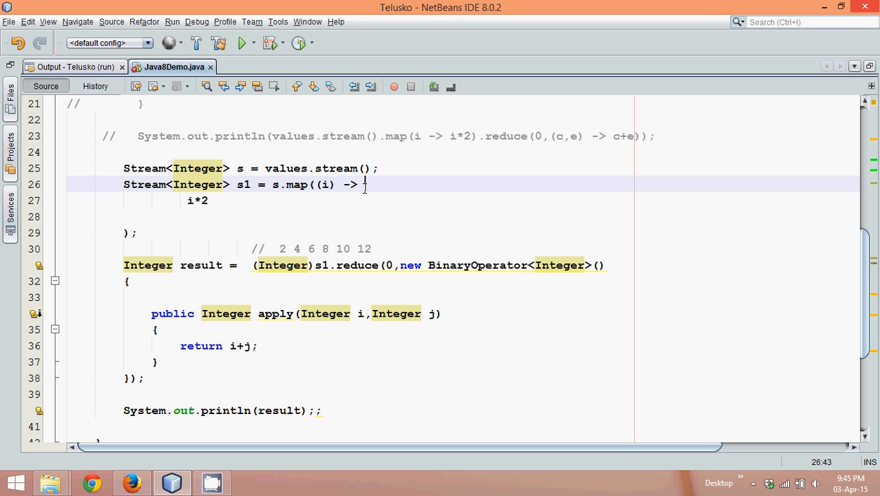
left_click(180, 200)
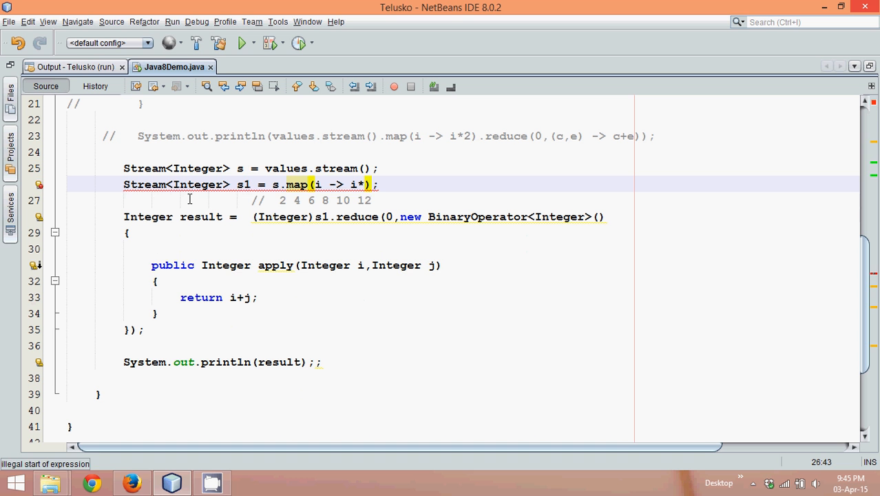
type("2")
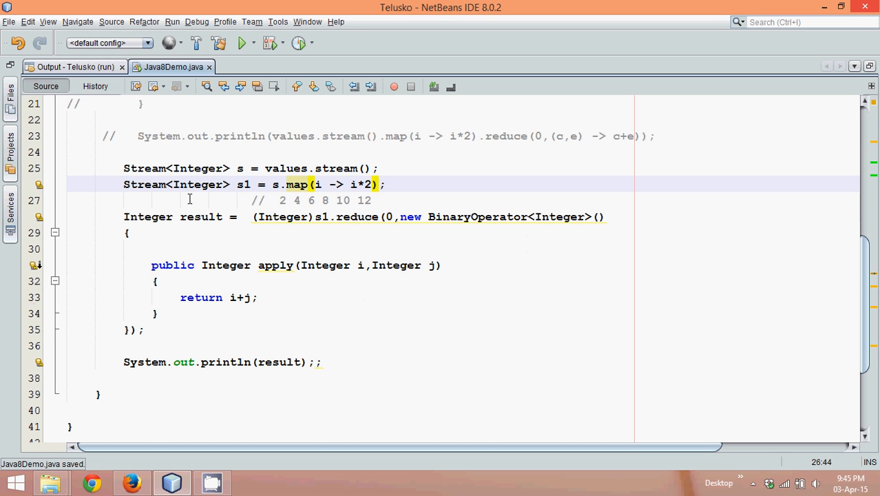
mouse_move(275, 192)
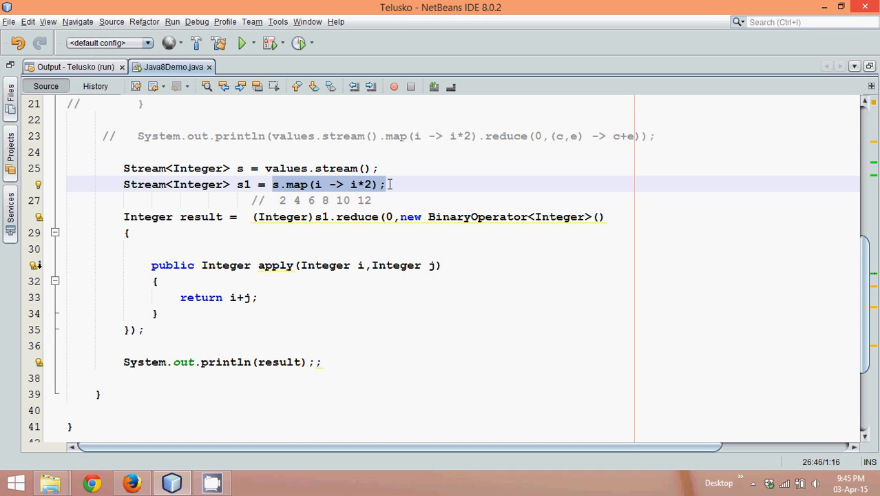
mouse_move(404, 201)
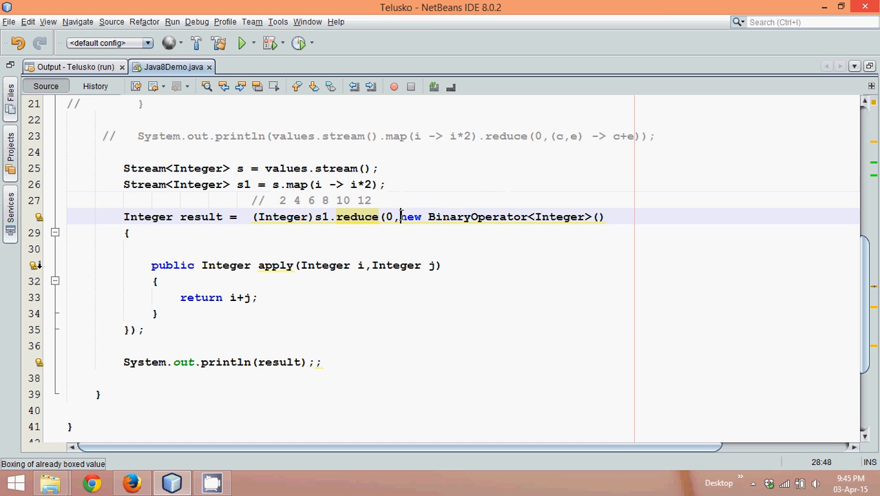
Delete the anonymous BinaryOperator and write the reduce lambda, first as (i,j) -> i+j, then (c,e) -> c+e.
left_click_drag(398, 216, 135, 329)
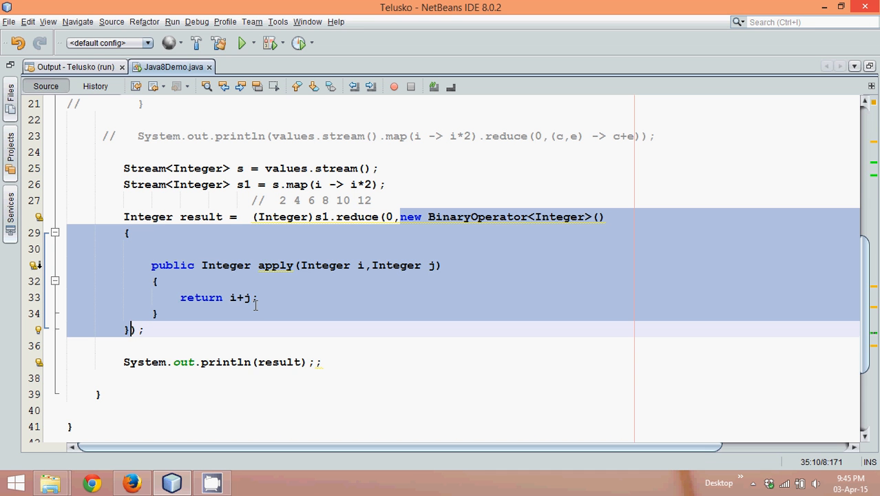
key("Delete")
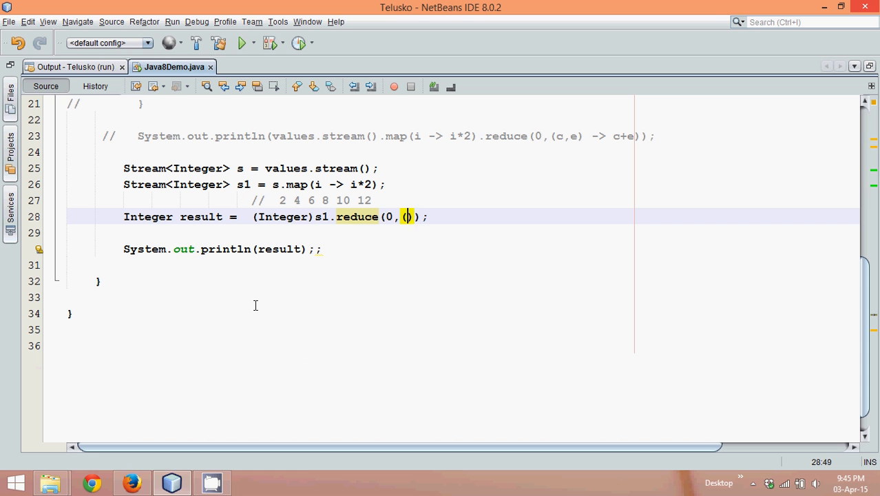
type("i,j")
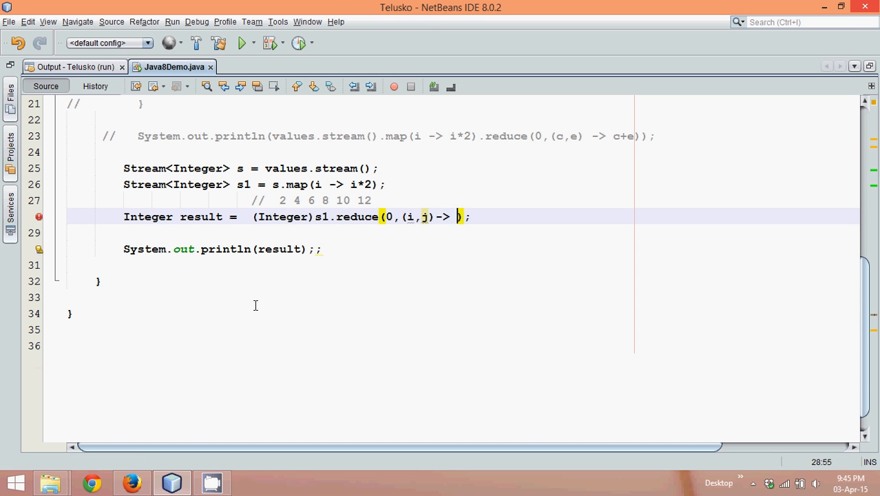
type("i+j")
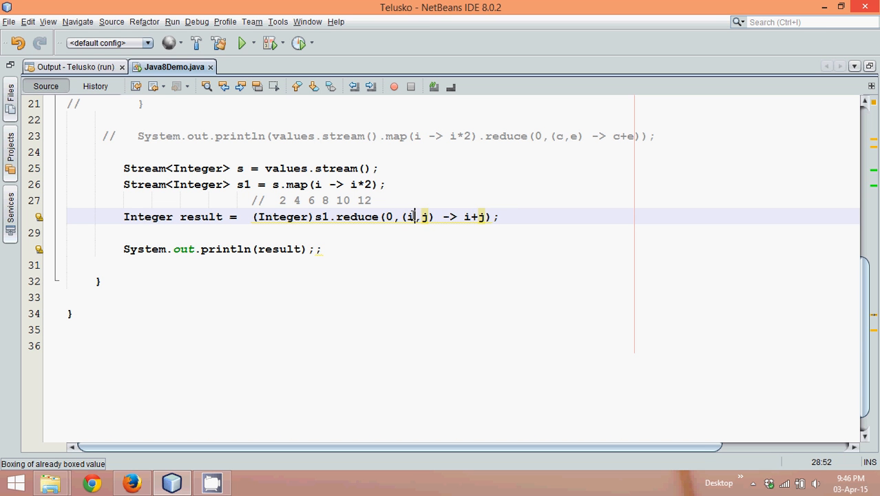
type("c")
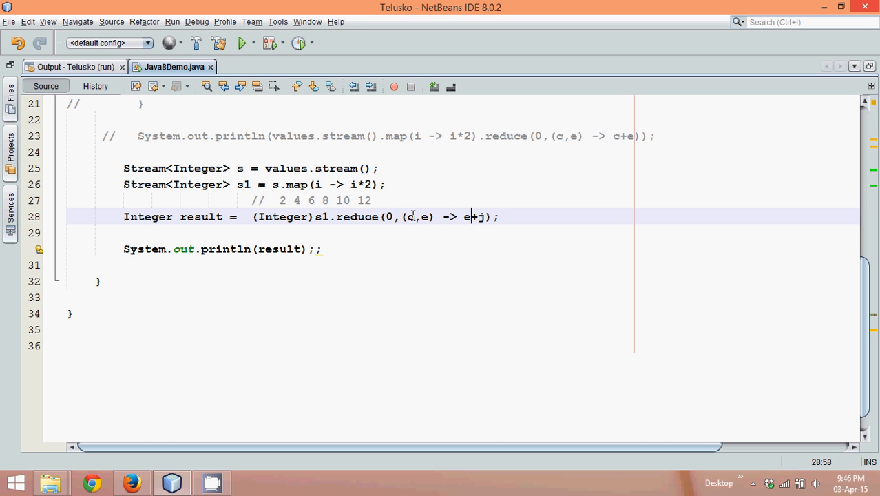
type("c+e")
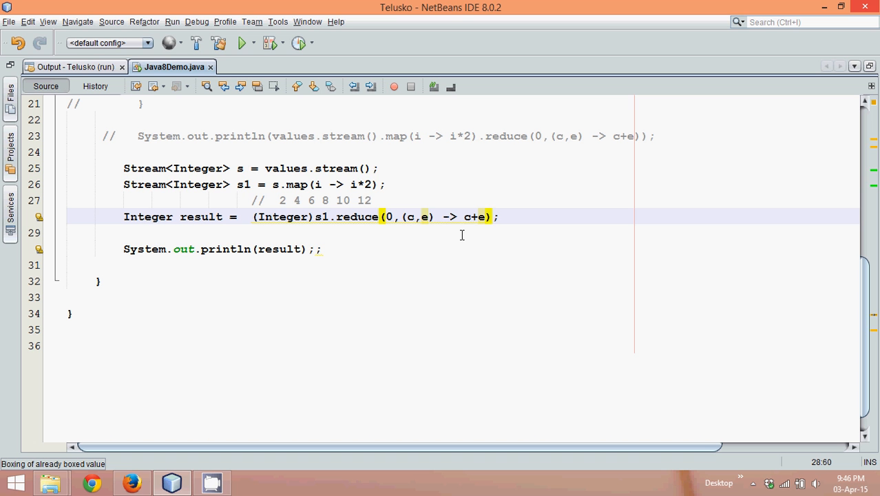
mouse_move(284, 206)
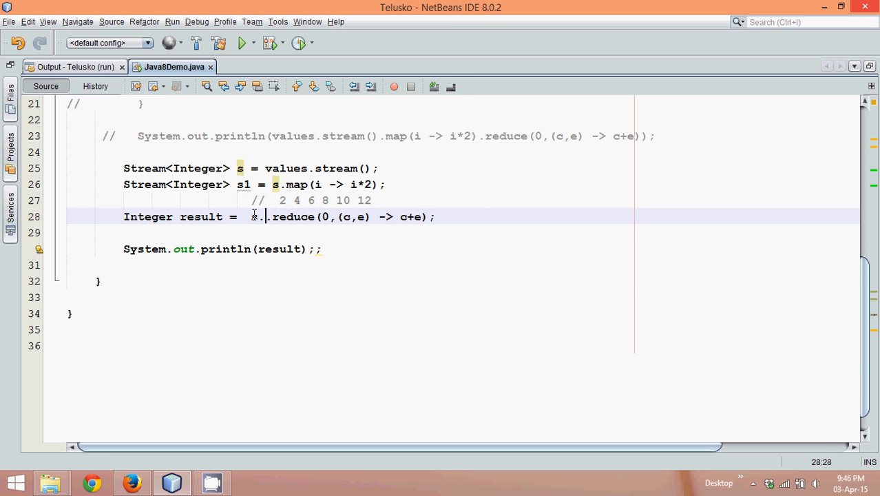
Replace (Integer)s1 with s.map(i -> i*2) chained into reduce, dropping the s1 line.
type("map(i -> e")
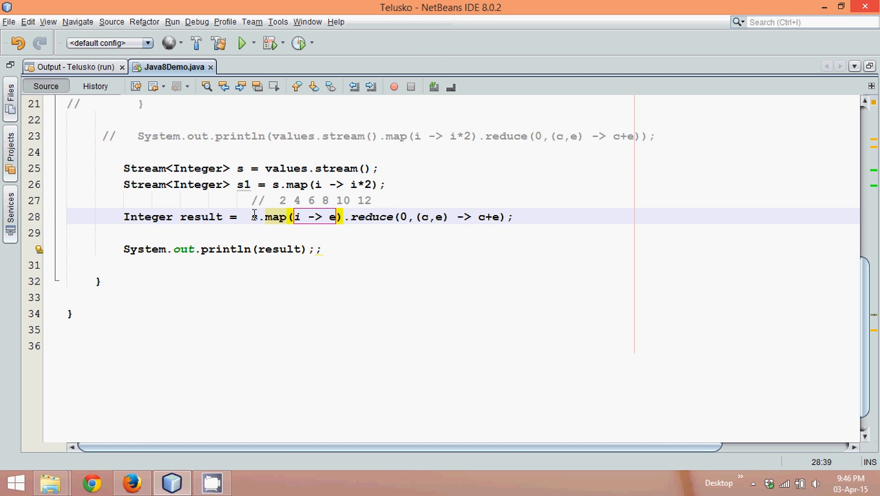
type("i*2")
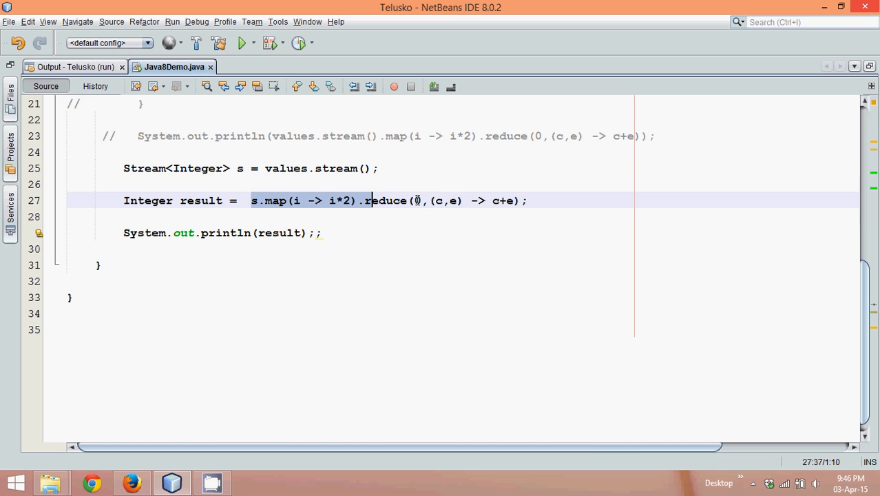
Run Java8Demo via Run File, see 42 printed, and return to its source tab.
right_click(441, 201)
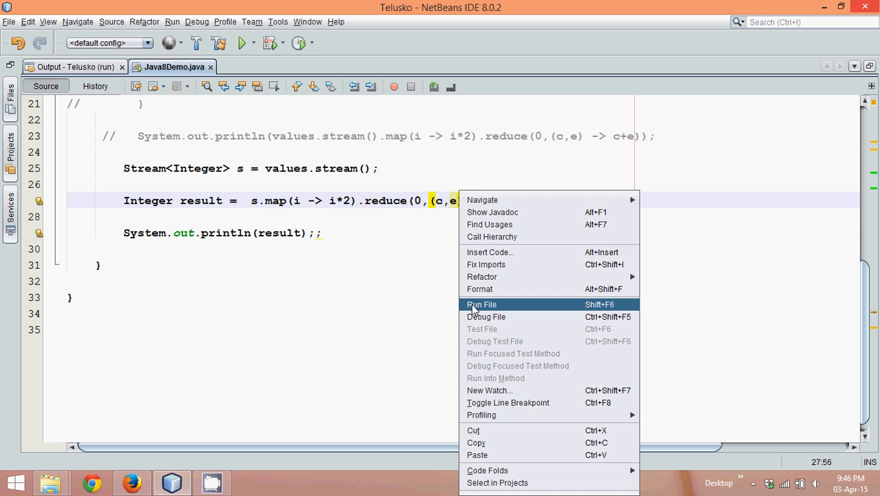
left_click(482, 305)
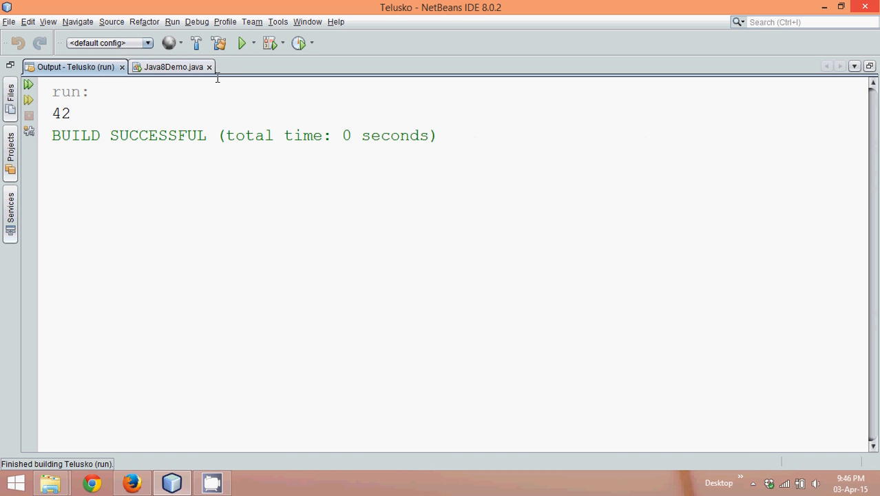
mouse_move(161, 70)
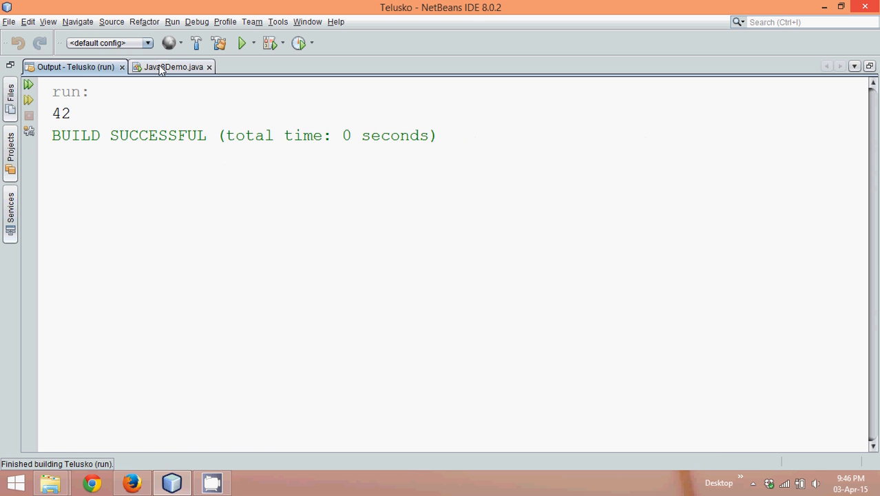
left_click(173, 66)
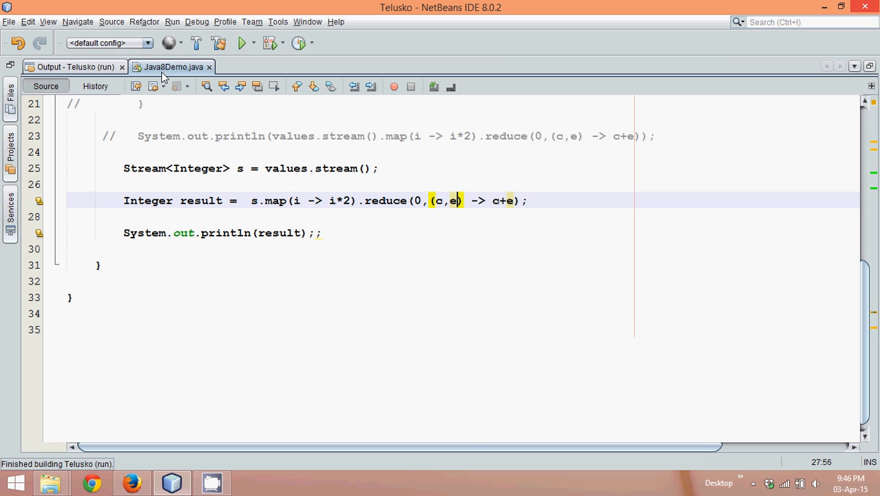
Start the result expression from values.stream() and delete the Stream<Integer> s declaration.
left_click(240, 168)
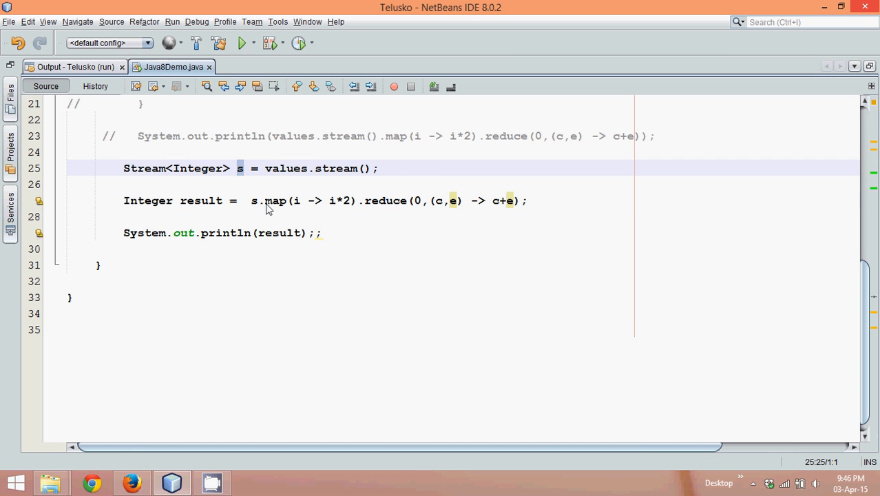
type("values.stream(")
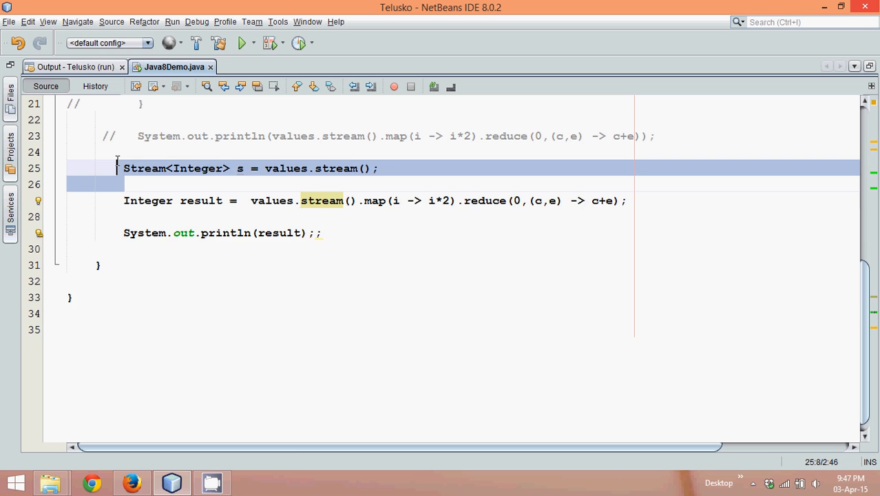
key("Delete")
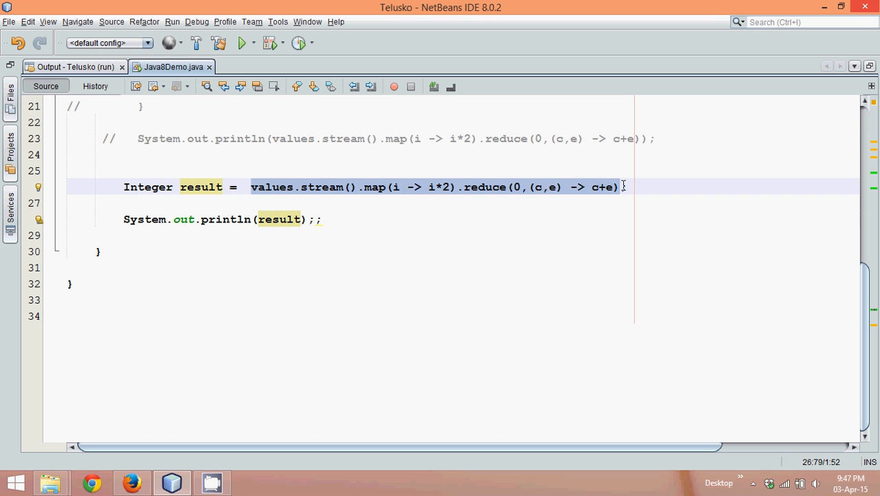
Move the stream expression into println, delete the Integer result line, and save the file.
key("Delete")
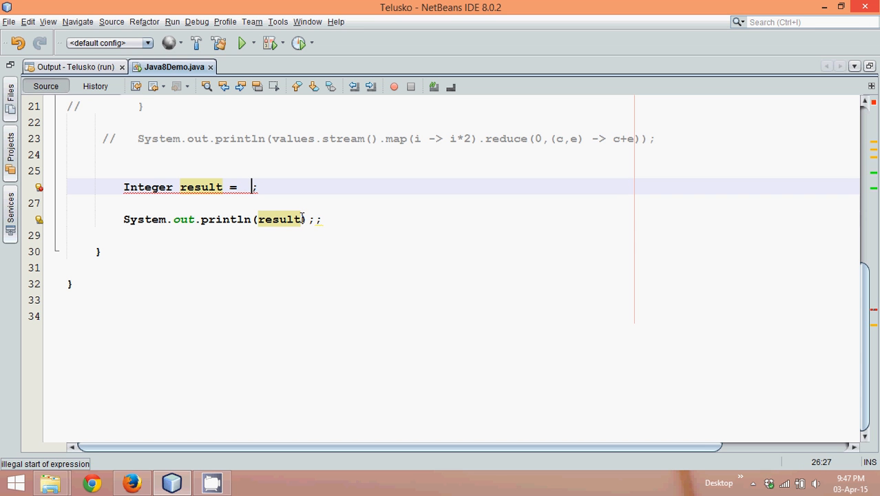
left_click(295, 219)
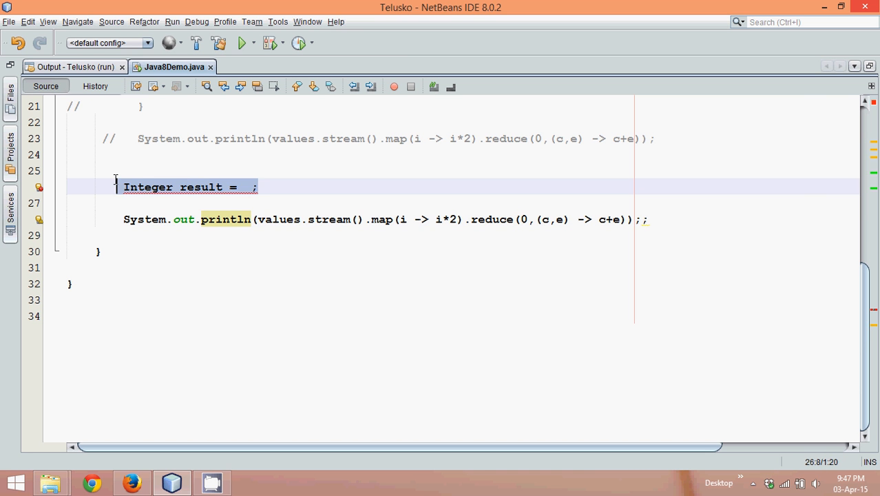
key("Delete")
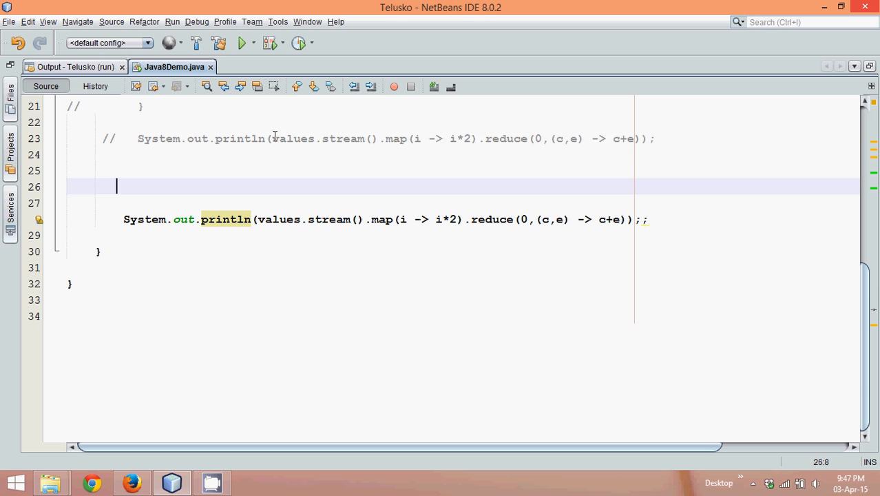
left_click_drag(273, 138, 581, 137)
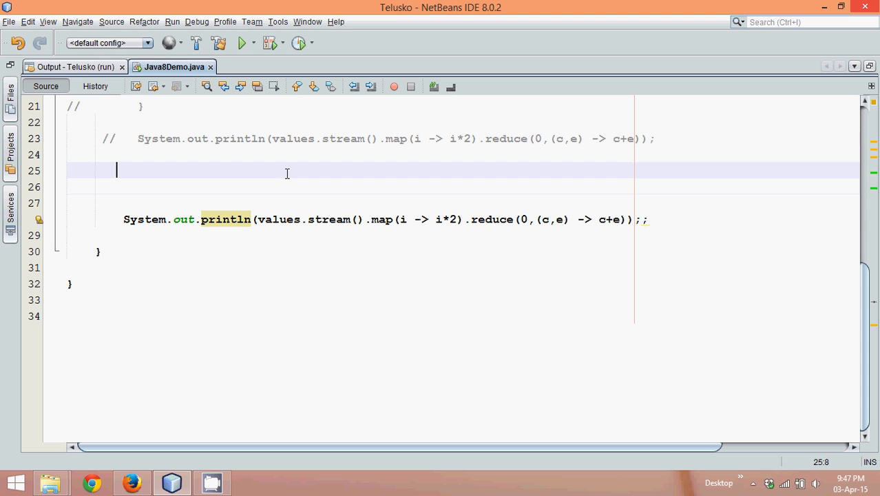
key("ctrl+s")
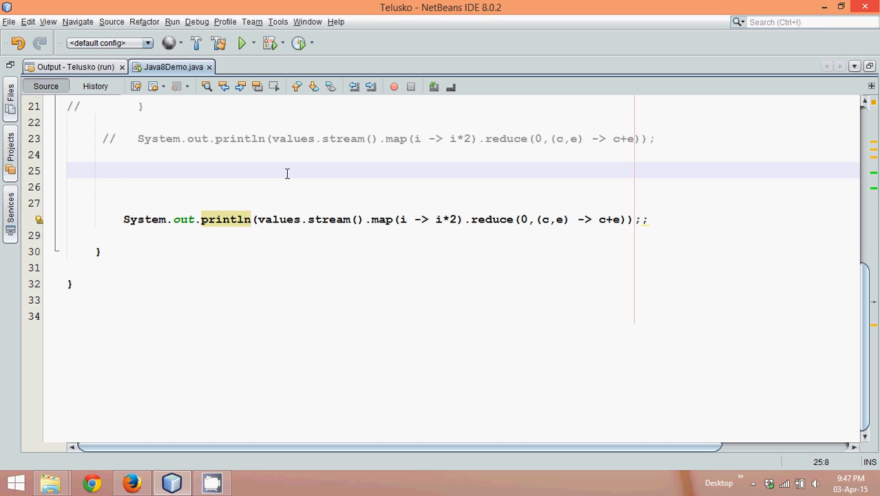
left_click(117, 171)
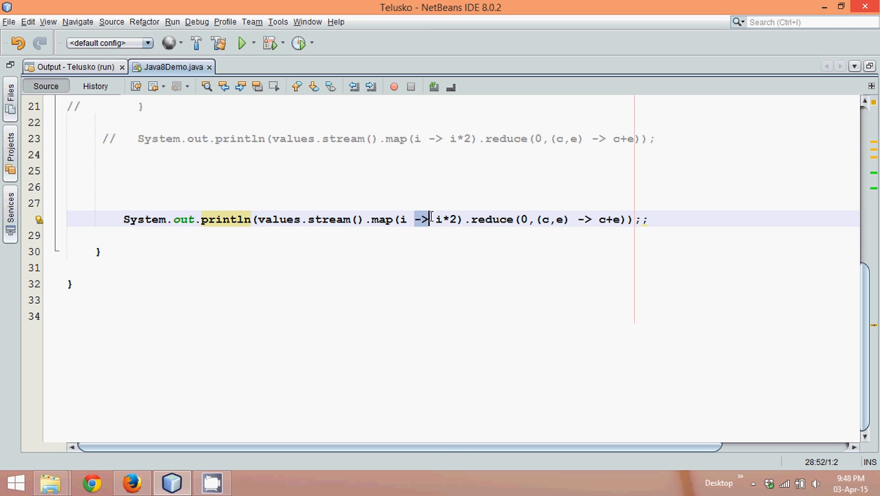
Run Java8Demo again to confirm the one-line version prints 42.
right_click(427, 219)
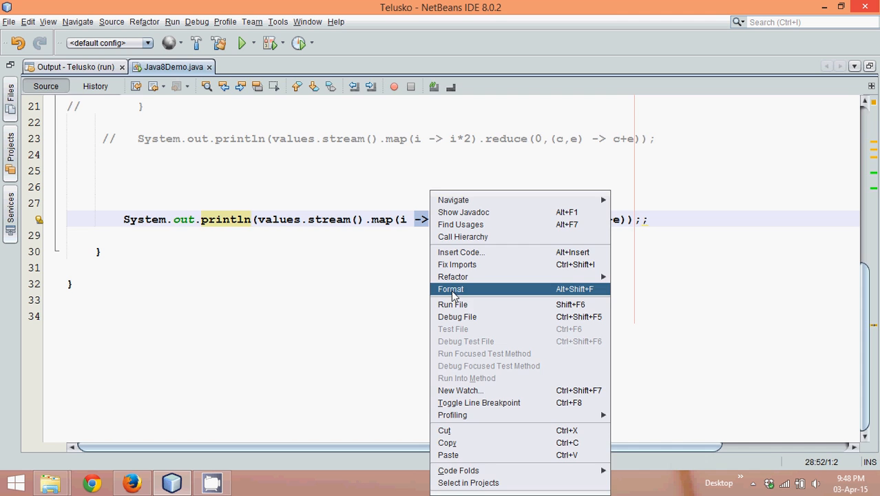
left_click(452, 305)
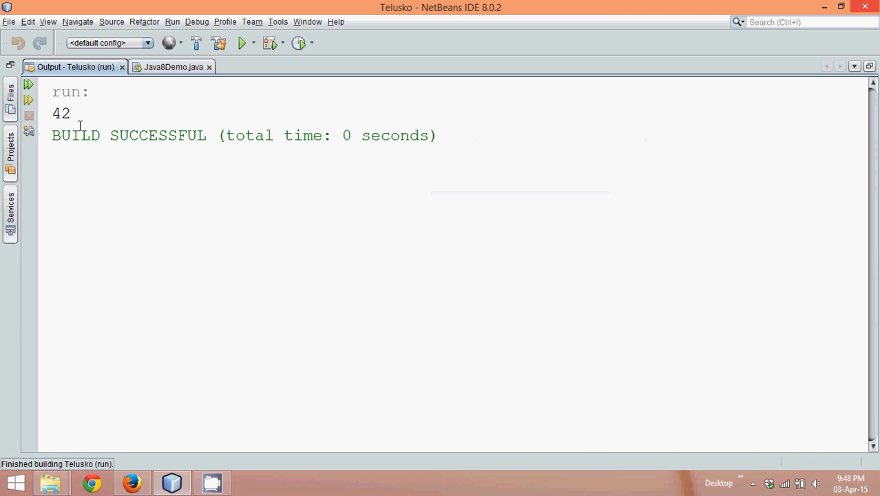